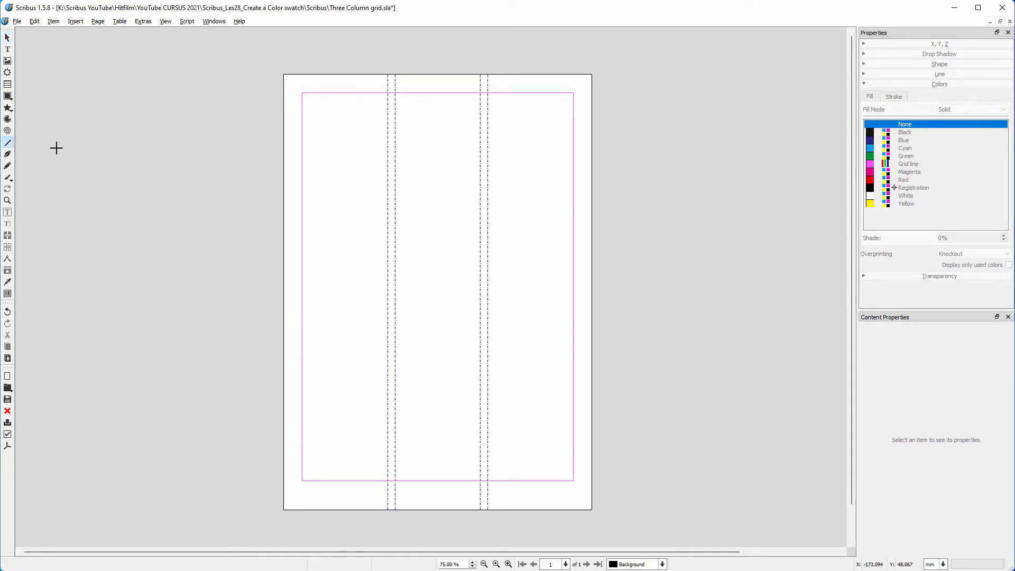
# Draw a long vertical line down the left column of the three-column page.
pyautogui.moveTo(364, 109); pyautogui.dragTo(364, 393)
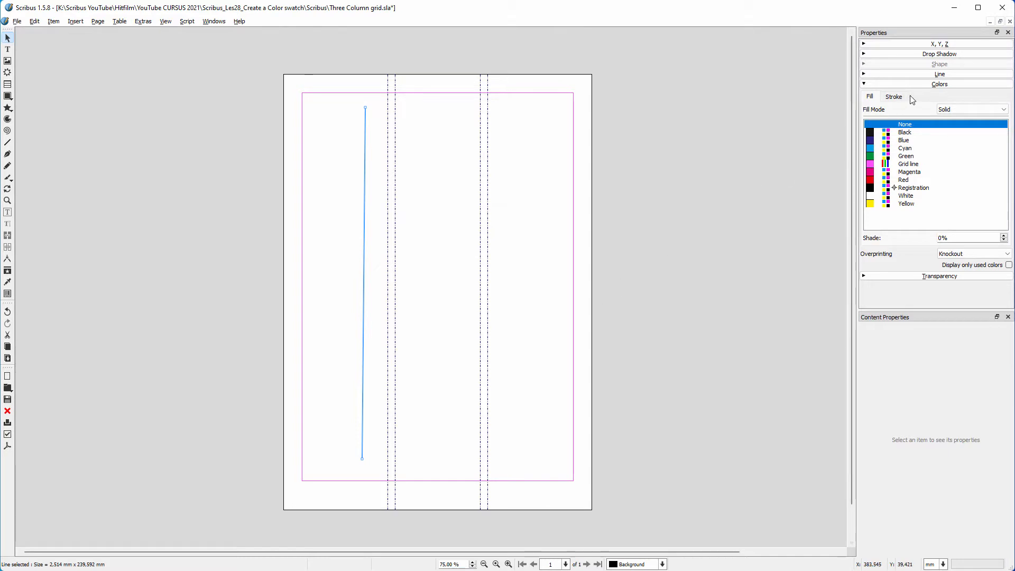
pyautogui.moveTo(922, 94)
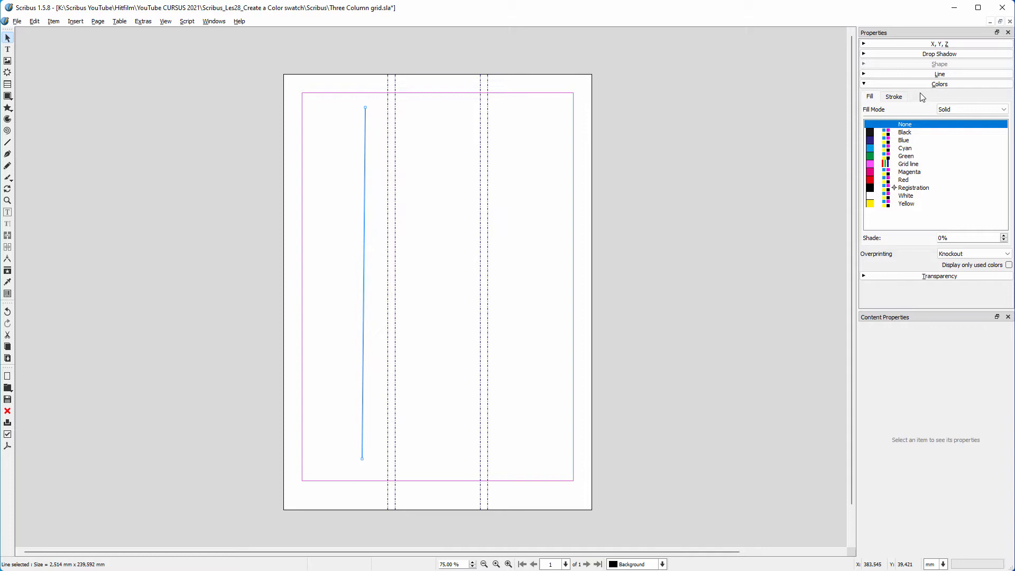
# Colour the line's stroke with the magenta Grid line swatch.
pyautogui.click(893, 96)
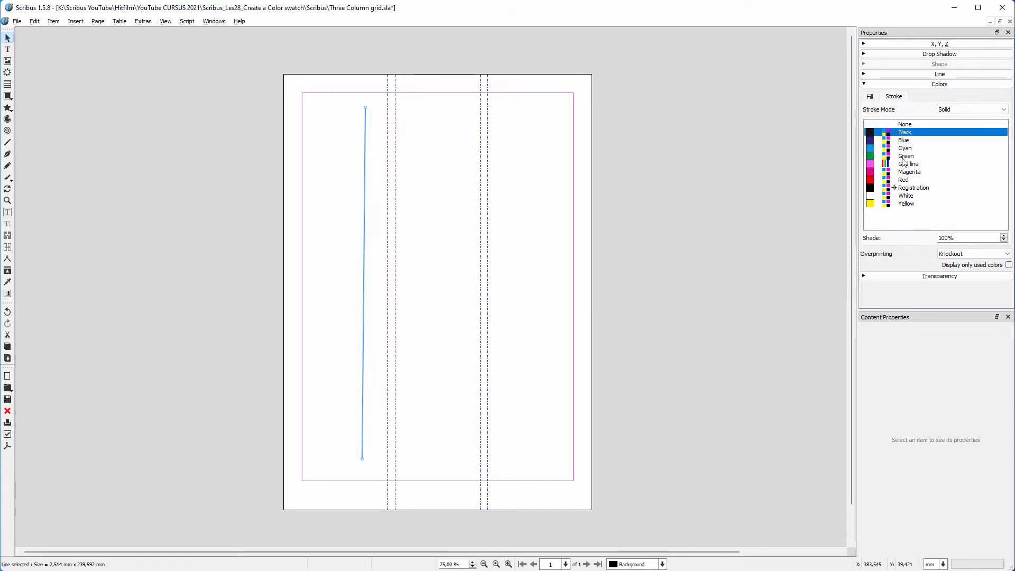
pyautogui.click(908, 163)
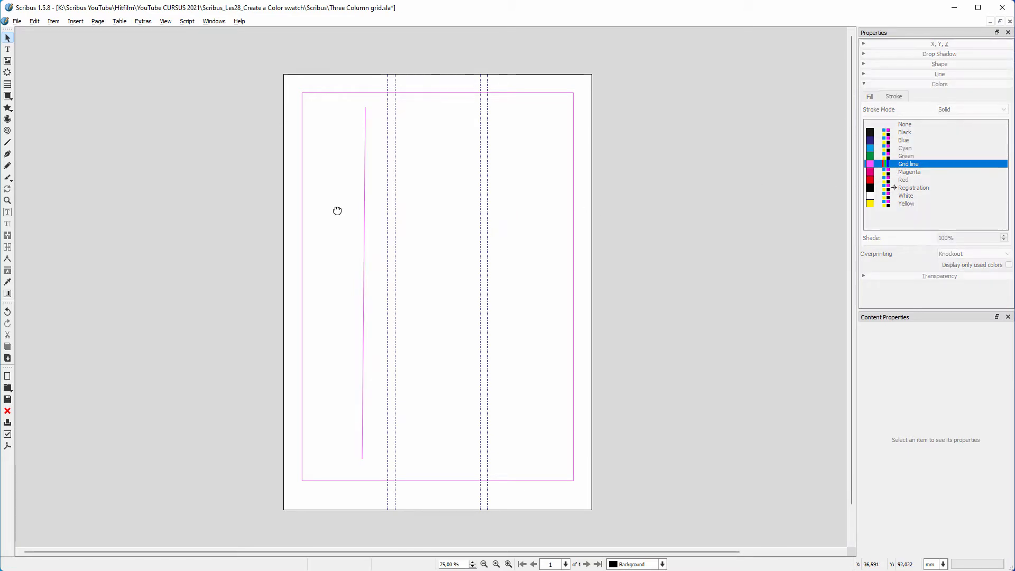
pyautogui.moveTo(352, 212)
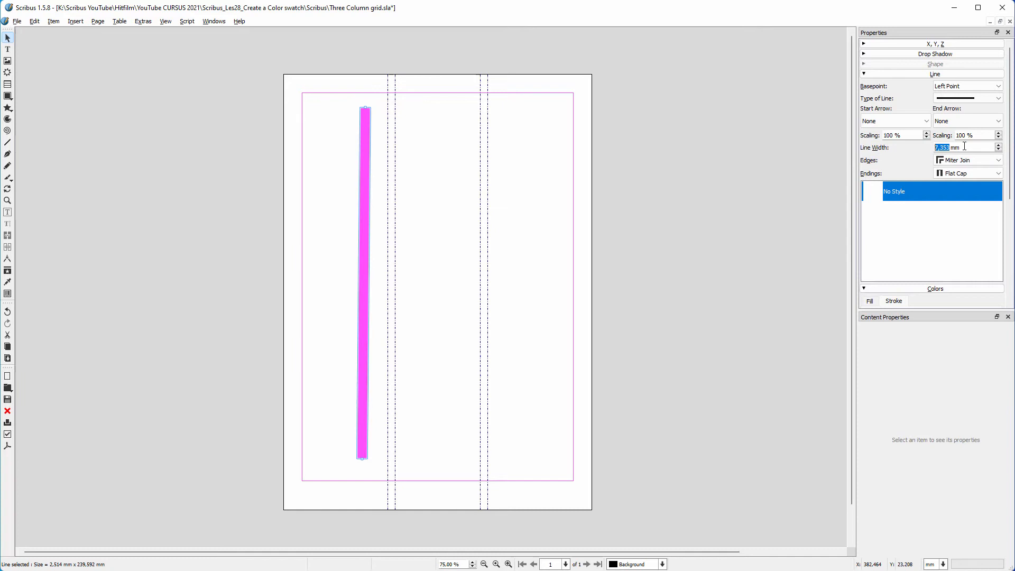
# Reduce the line's width to a hairline in the Line properties.
pyautogui.write('2.355')
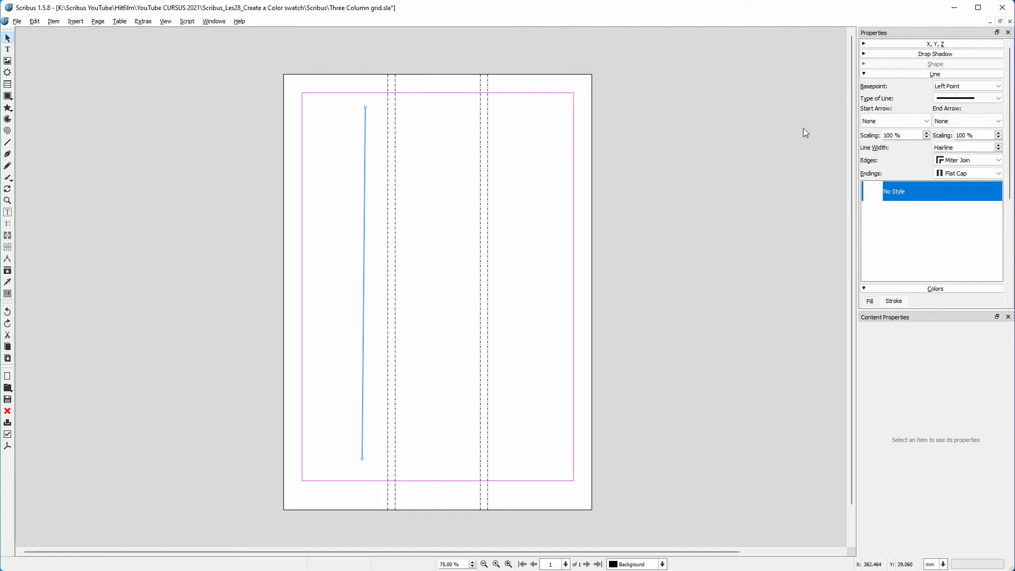
# Enable Snap to Guides from the Page menu.
pyautogui.click(97, 21)
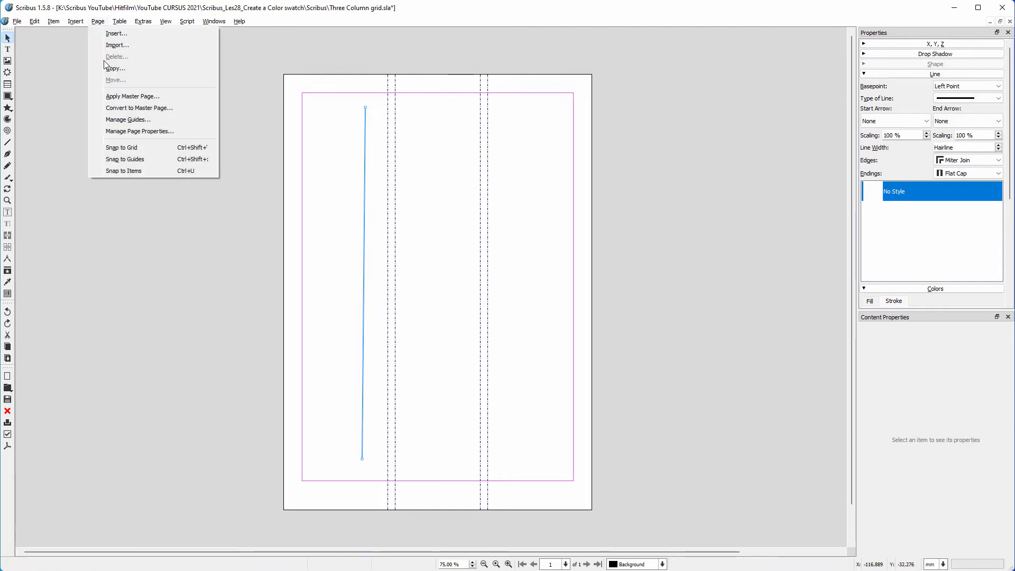
pyautogui.click(229, 131)
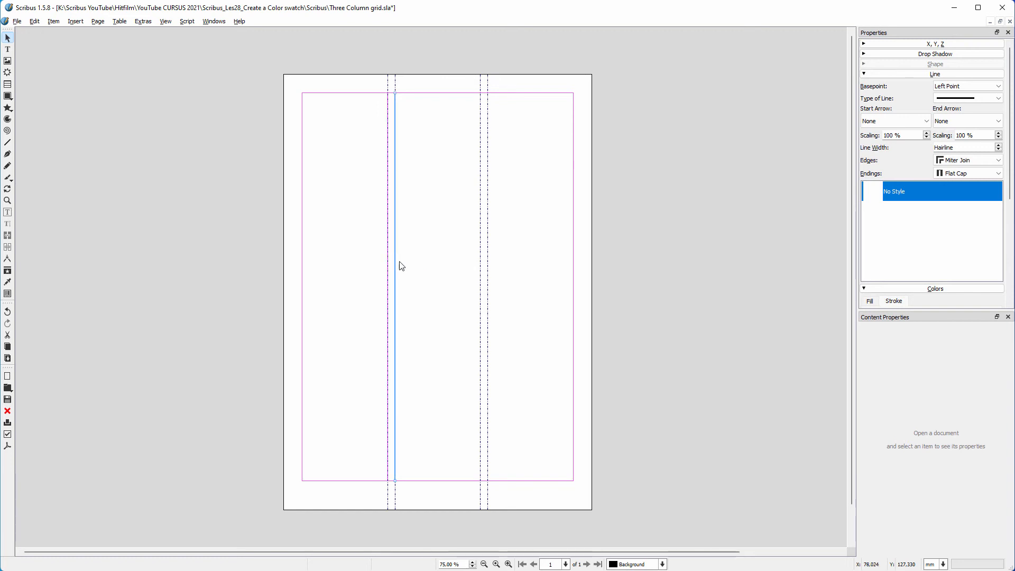
pyautogui.moveTo(414, 267)
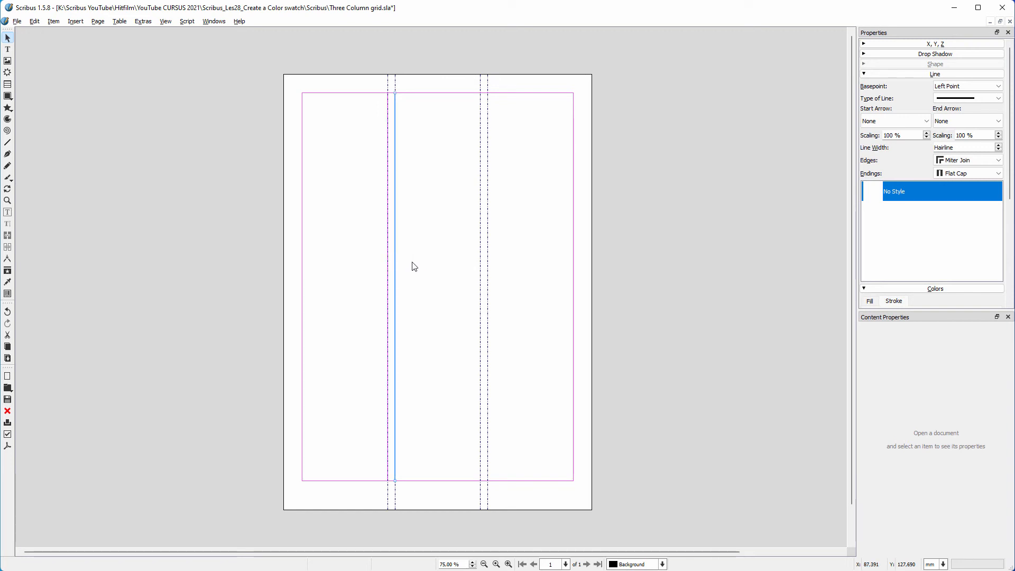
# Copy the first gutter's hairlines onto the second gutter's guides, giving four lines on the column guides.
pyautogui.click(391, 264)
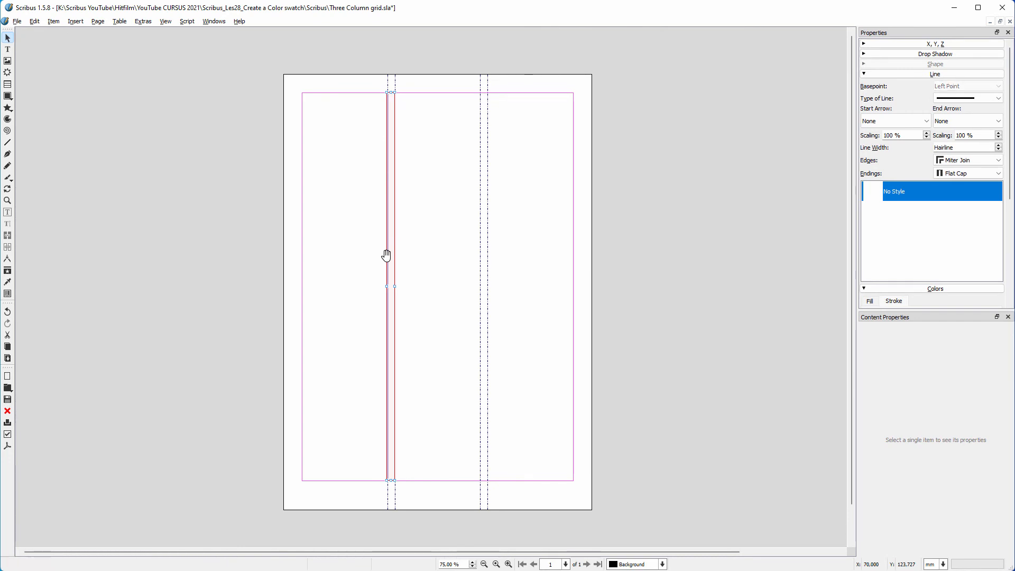
pyautogui.moveTo(387, 255); pyautogui.dragTo(446, 257)
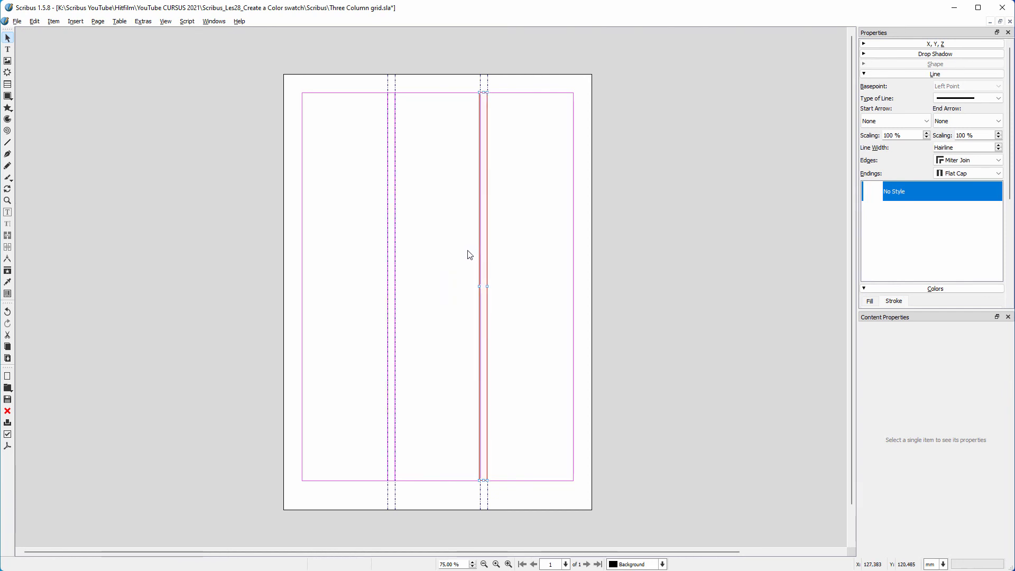
pyautogui.moveTo(452, 256)
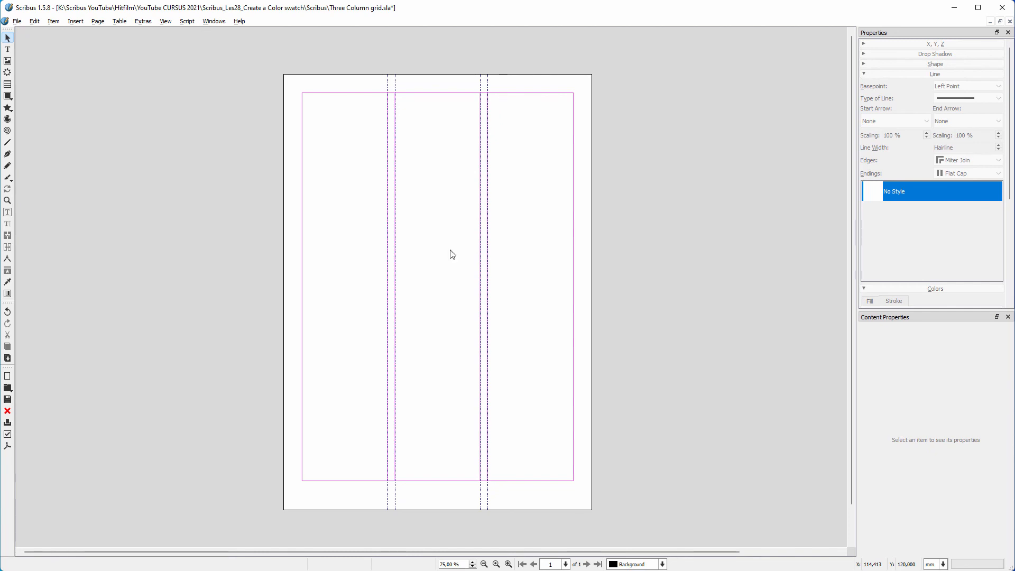
pyautogui.click(166, 21)
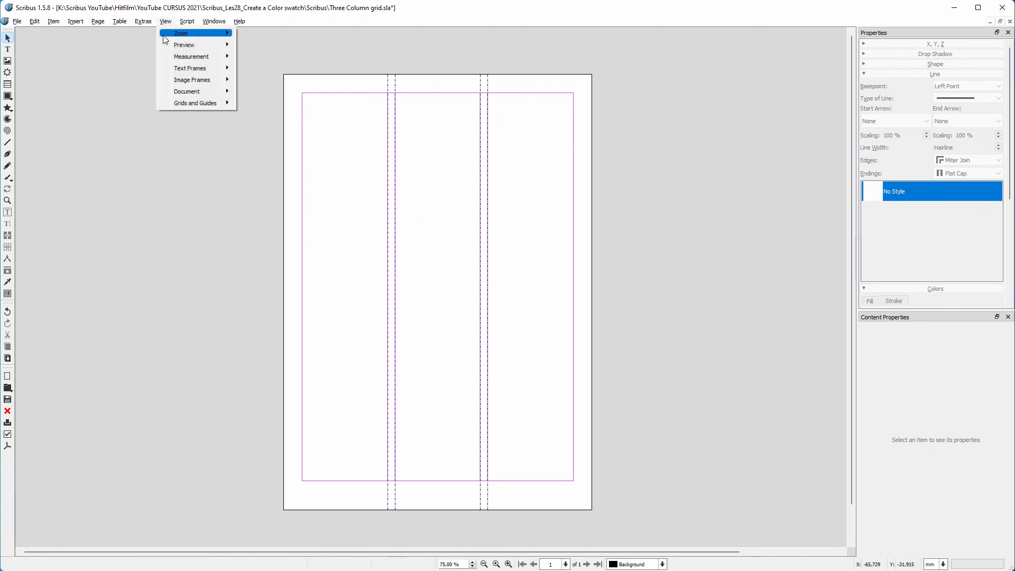